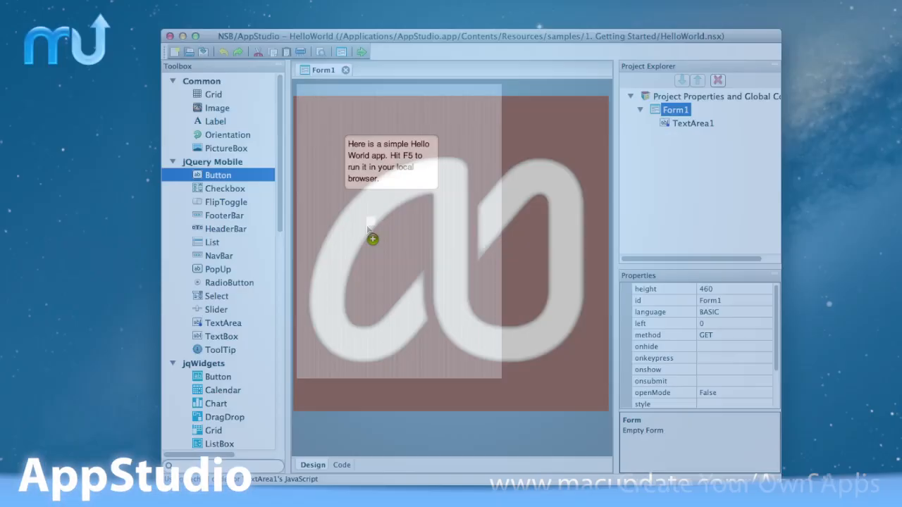
Drag a jQuery Mobile Button from the Toolbox onto Form1 below the explanatory text
drag(218, 175, 387, 224)
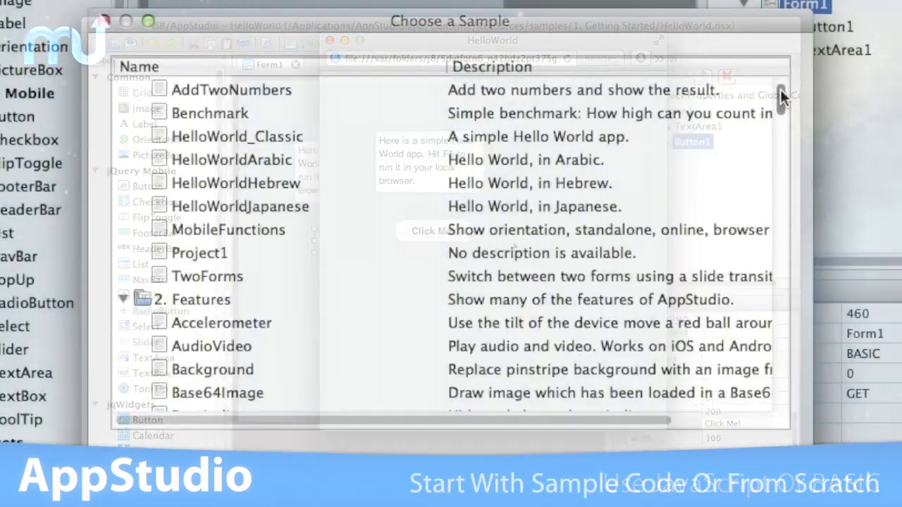
Choose JavaScript as the new project's language and the 320x460 phone form size
scroll(down, 3)
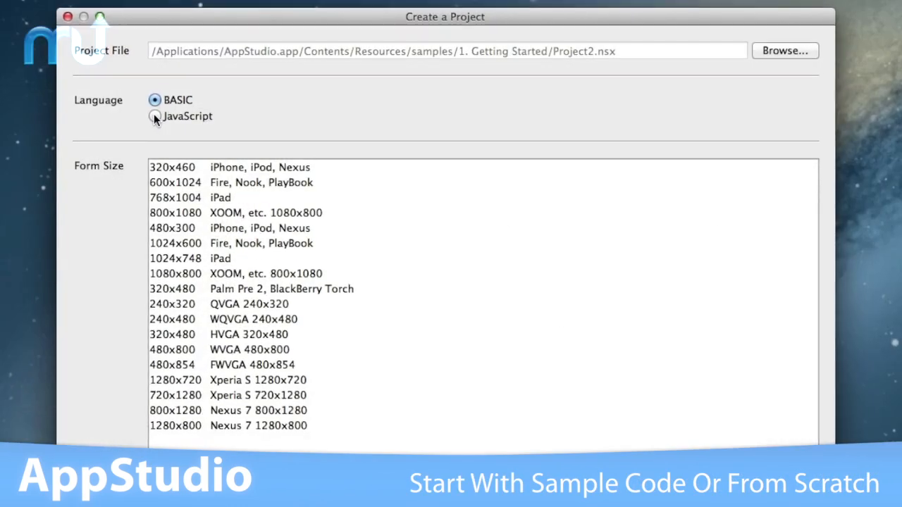
click(154, 116)
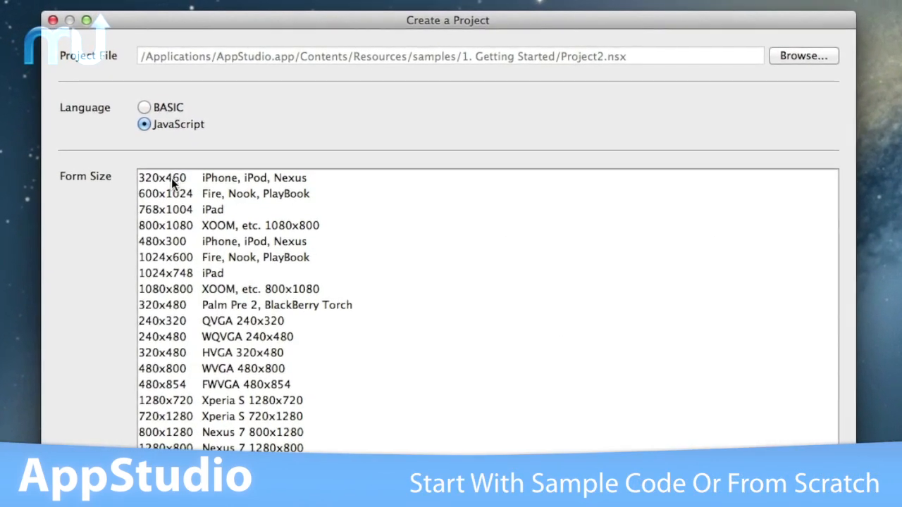
click(169, 227)
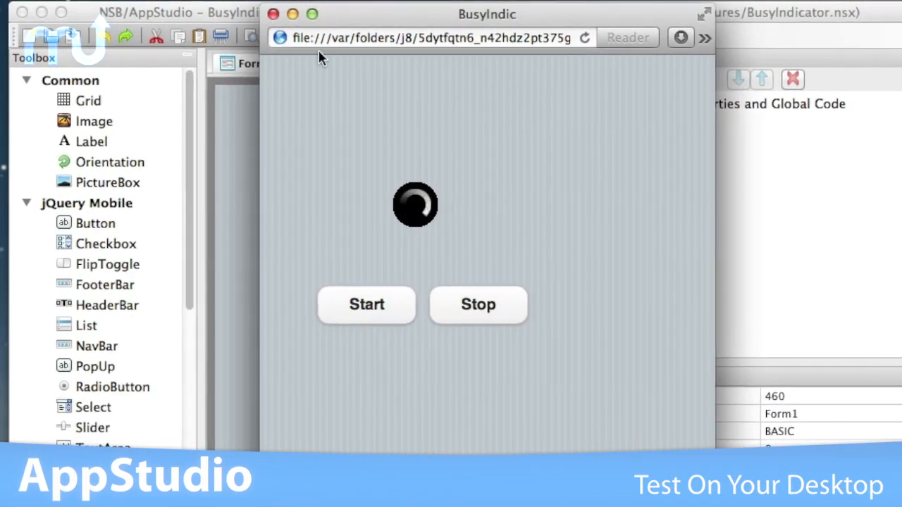
Press Stop in the BusyIndicator app to hide the spinning indicator
click(463, 303)
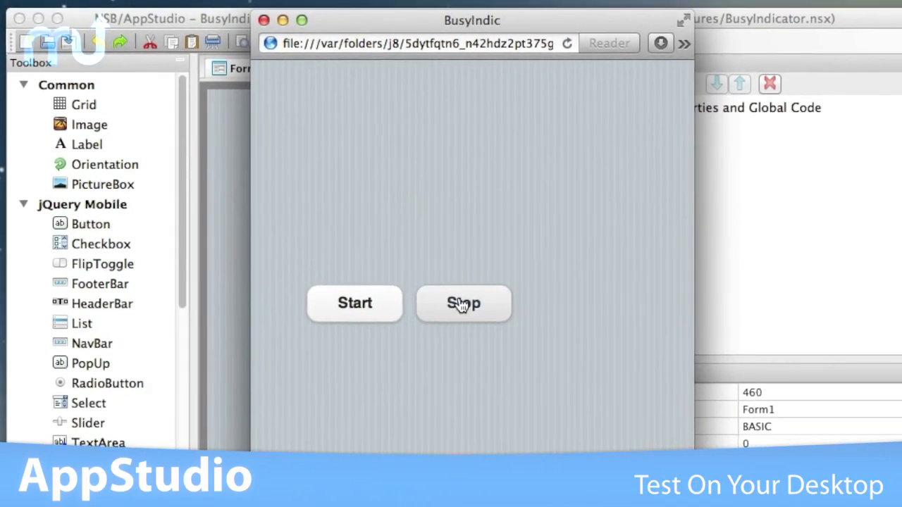